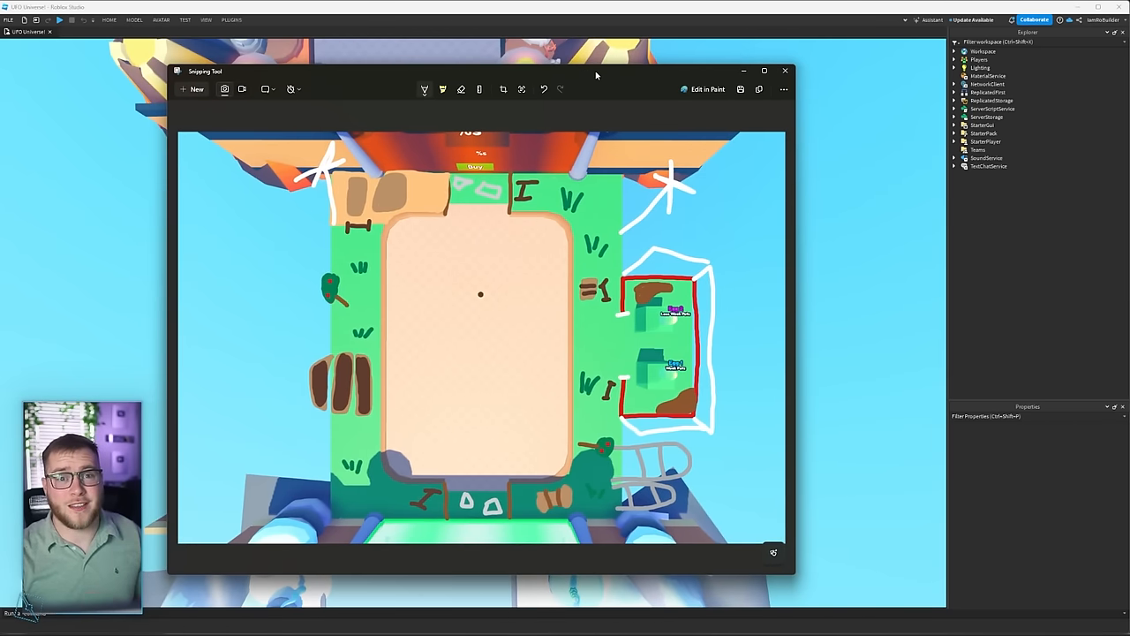
# Add and stretch two side-by-side cylinders, loop-cut one and extrude raised ring bands
pyautogui.click(785, 71)
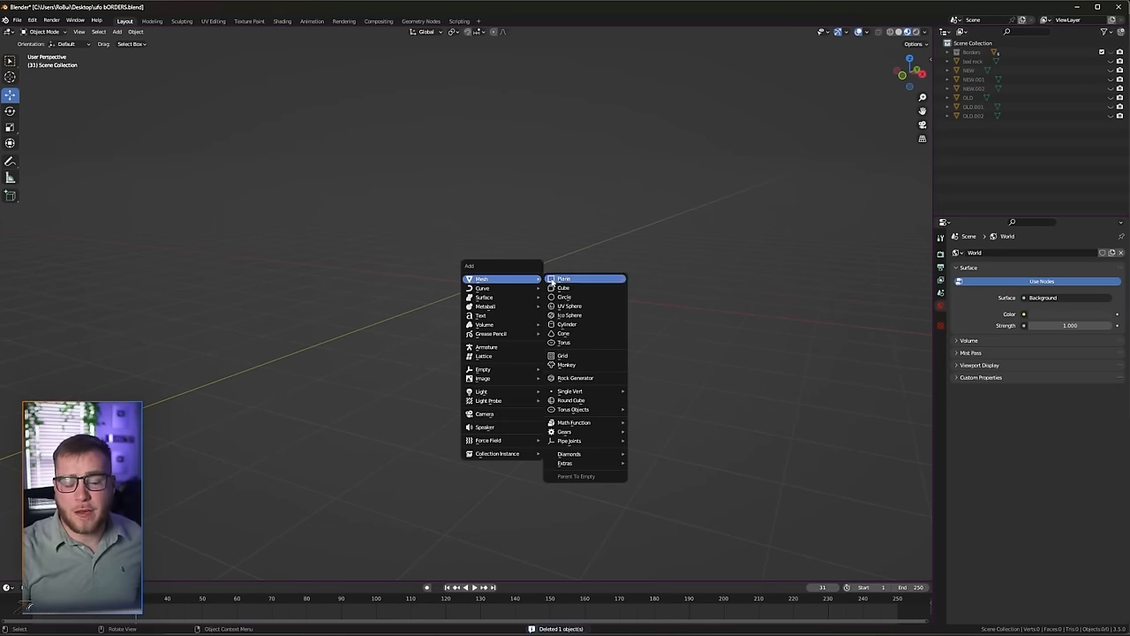
pyautogui.moveTo(574, 342)
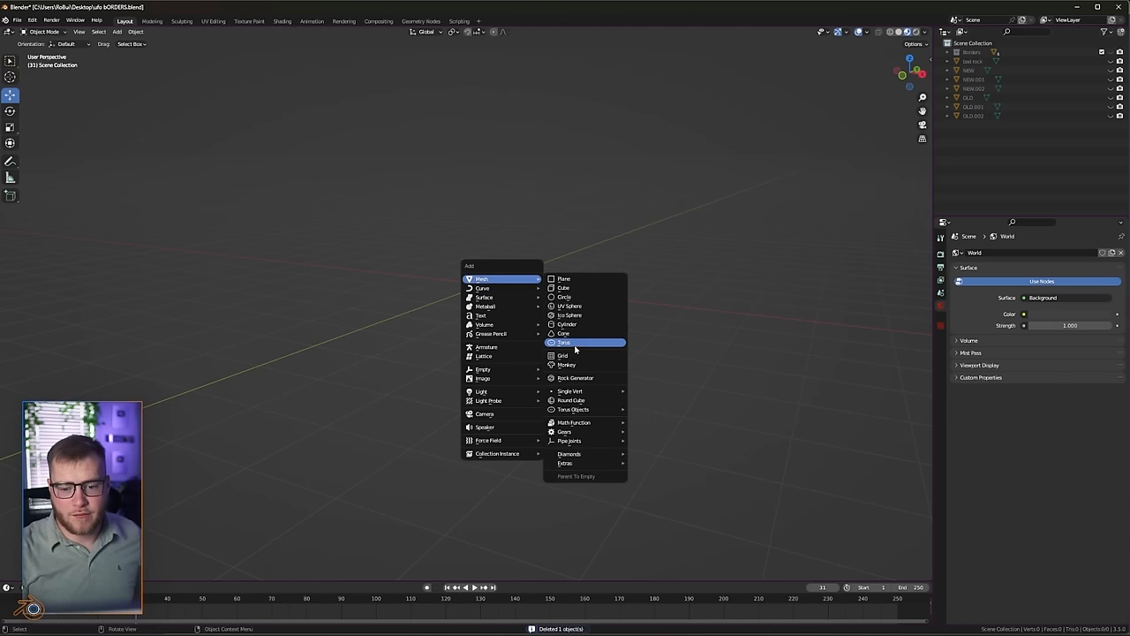
pyautogui.click(566, 324)
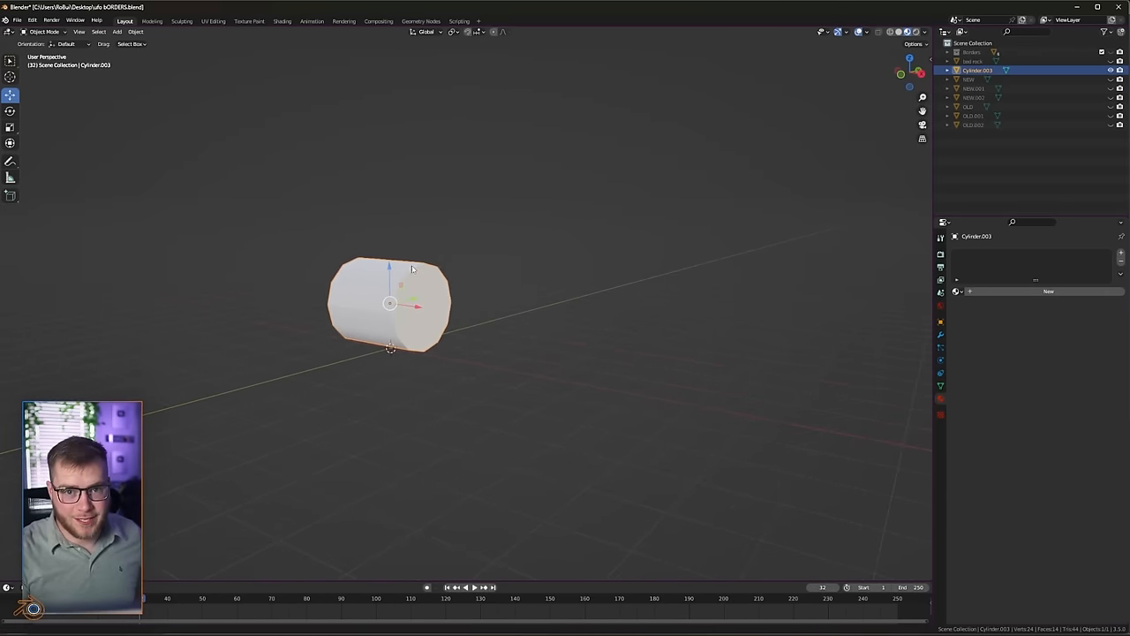
pyautogui.press('Tab')
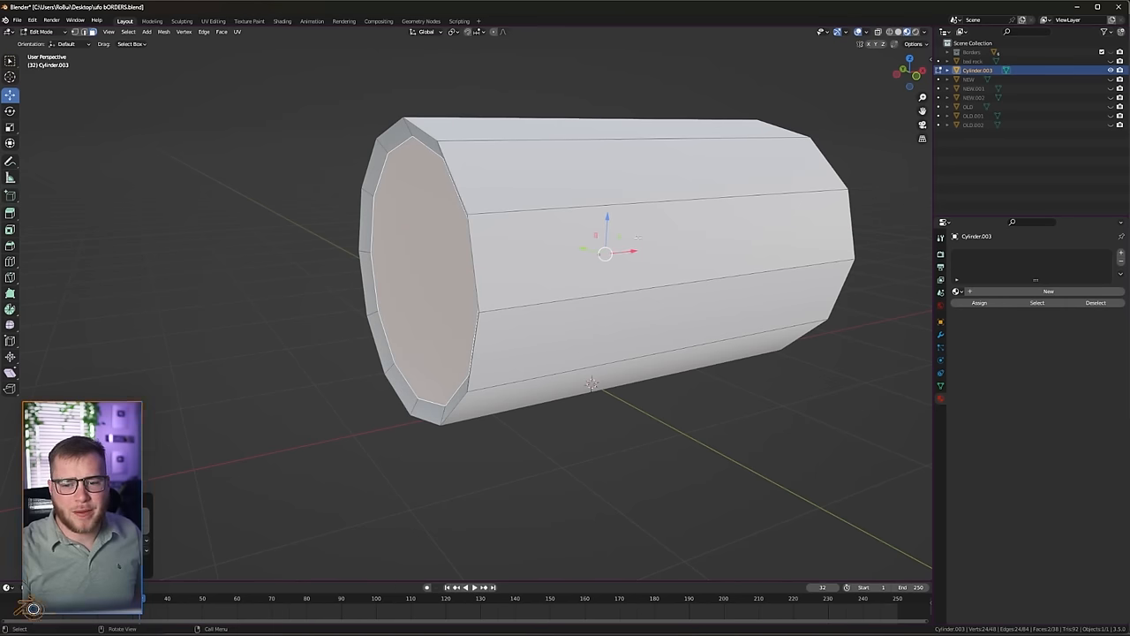
pyautogui.press('i')
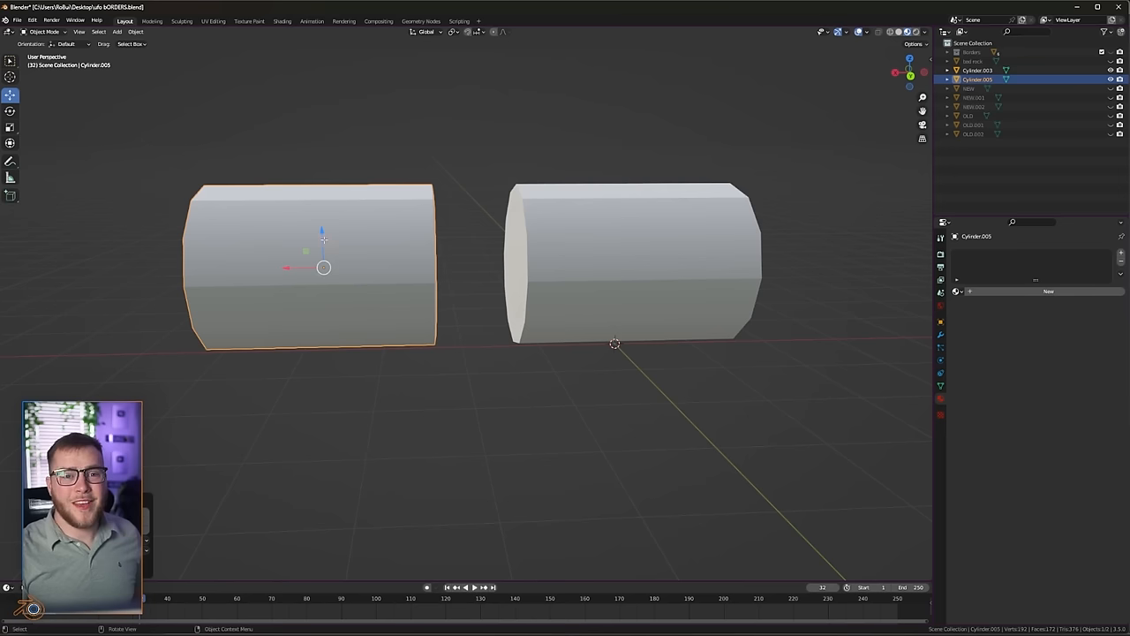
pyautogui.press('Tab')
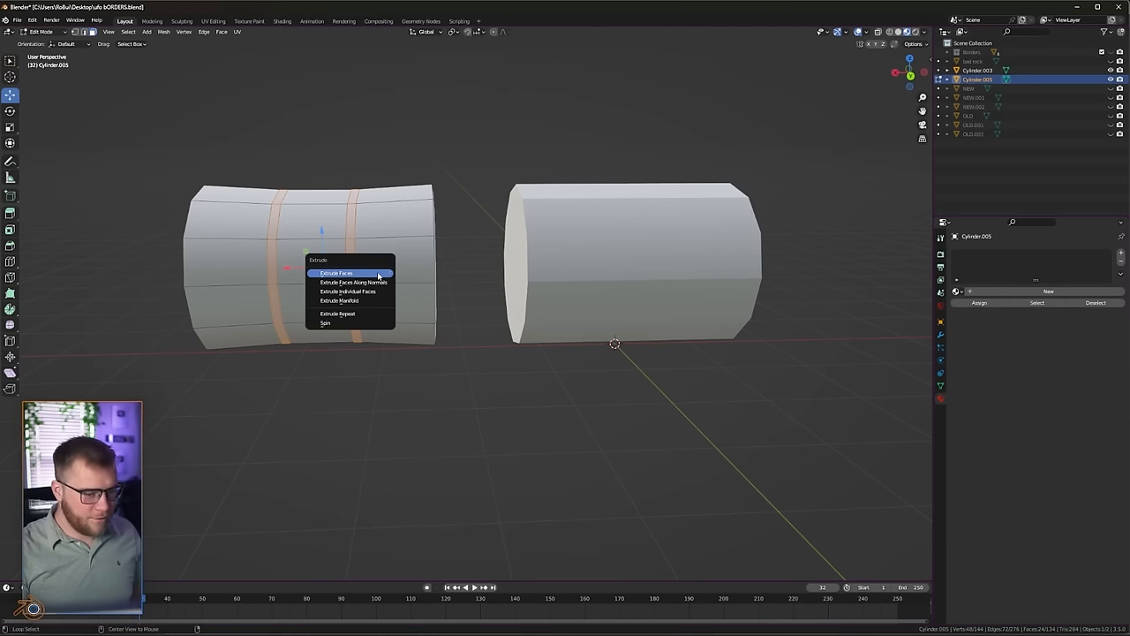
pyautogui.click(337, 273)
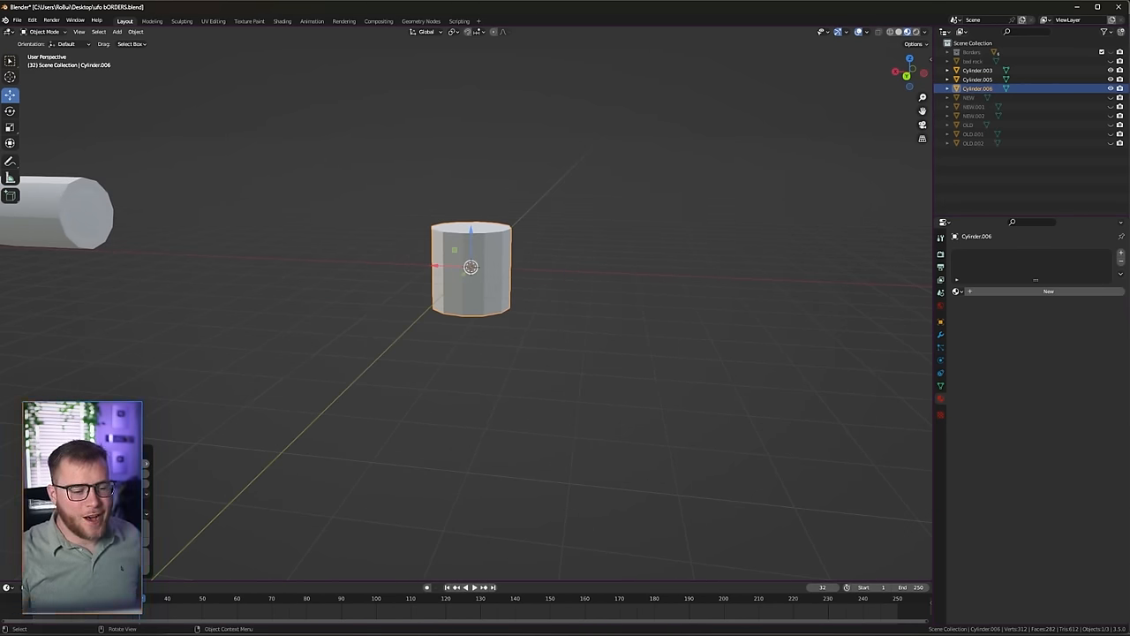
# Stretch a cylinder into a tall pole, then add and shape a hub cylinder
pyautogui.press('Tab')
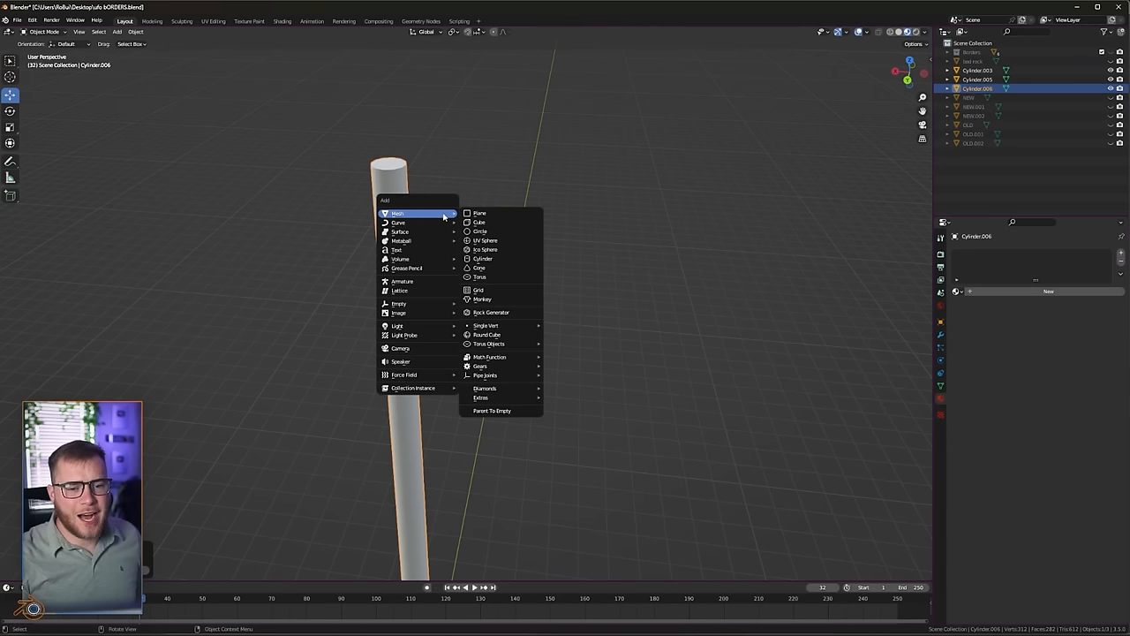
pyautogui.click(482, 259)
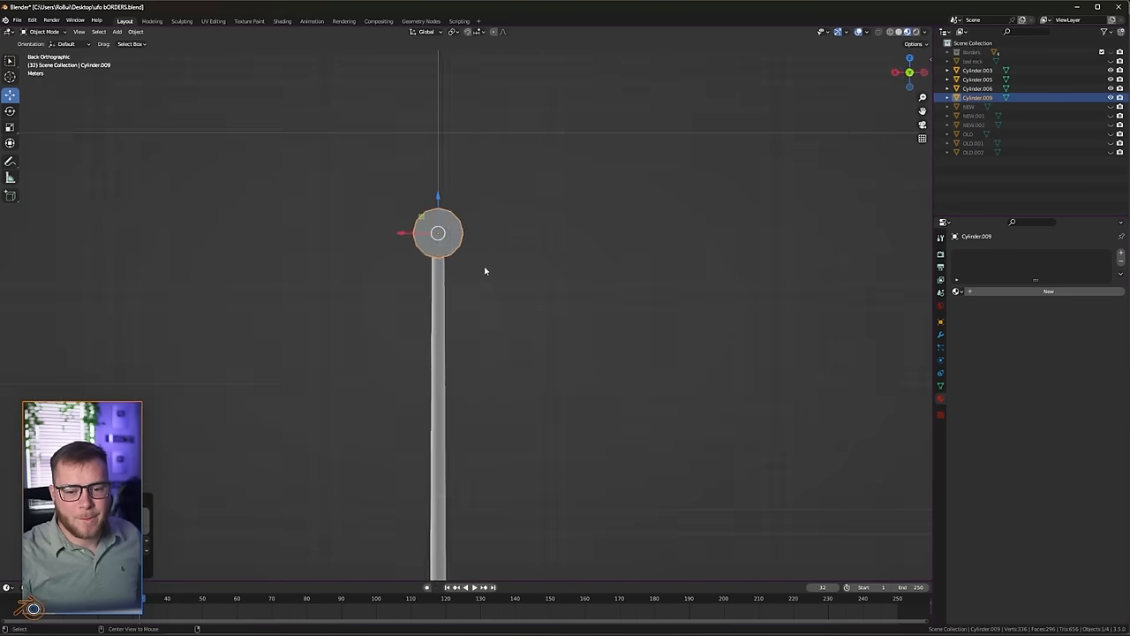
pyautogui.press('Tab')
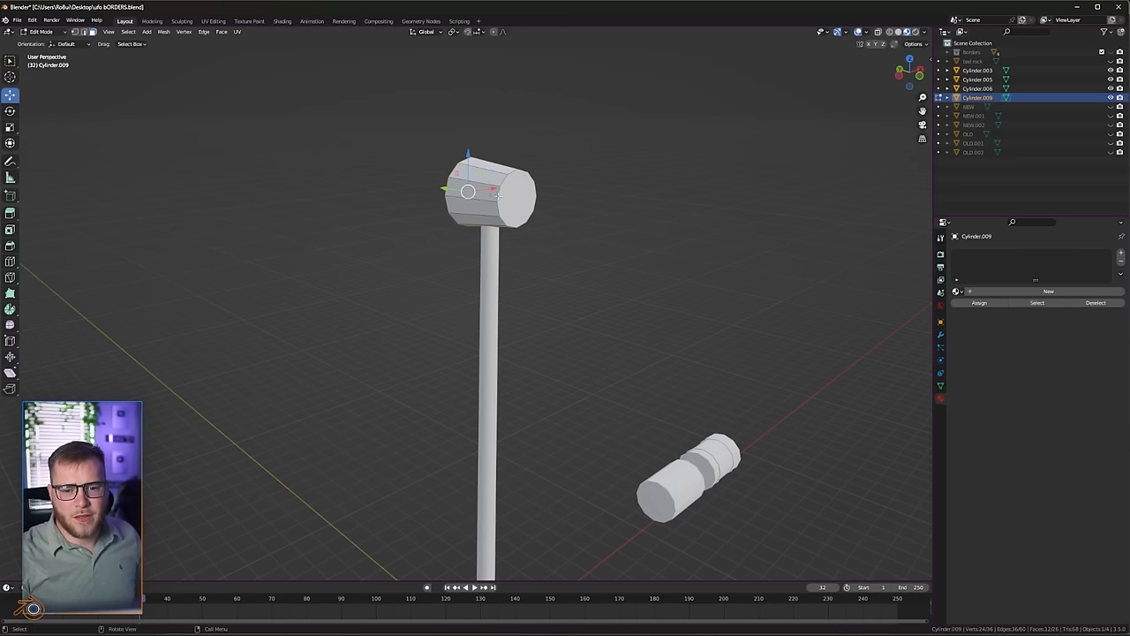
pyautogui.press('Tab')
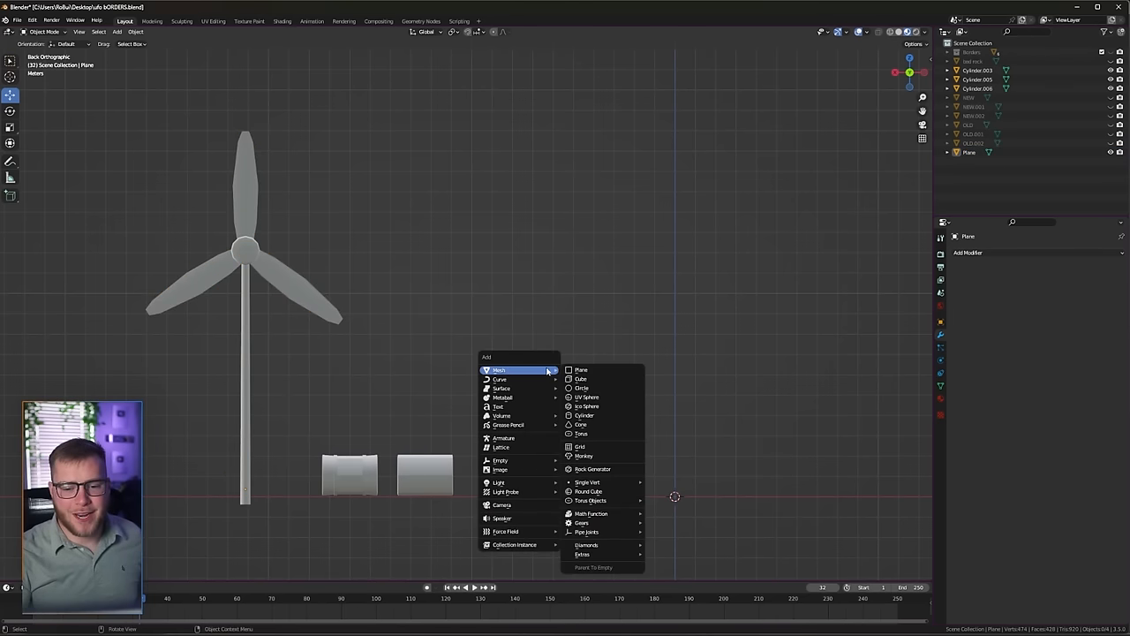
# Add a cube and taper its vertices into a long plank
pyautogui.click(581, 370)
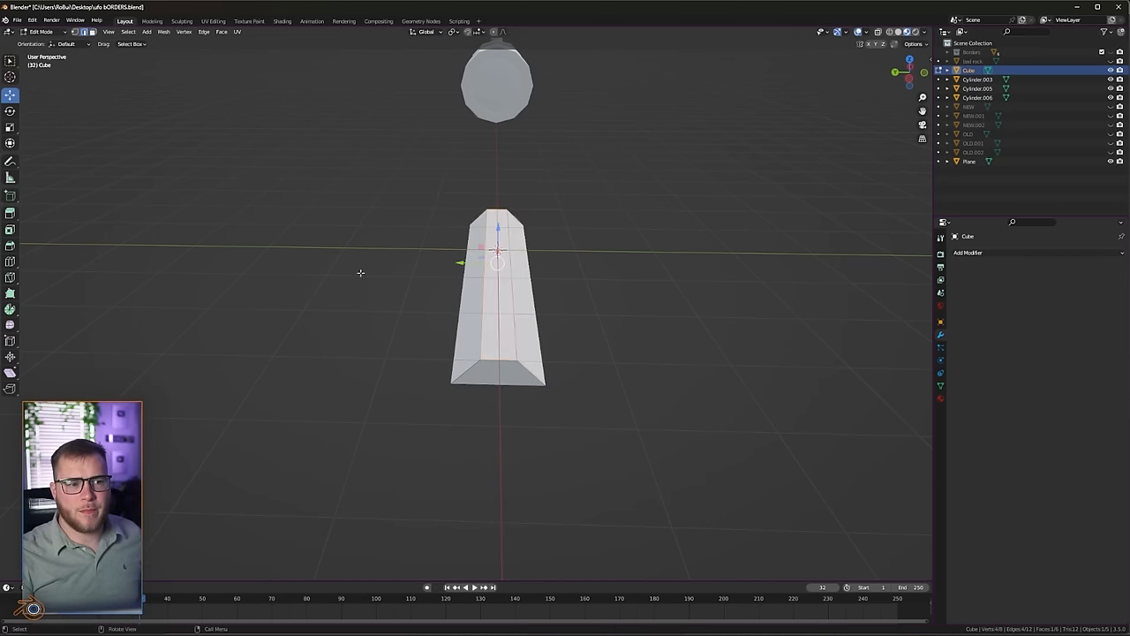
pyautogui.press('Tab')
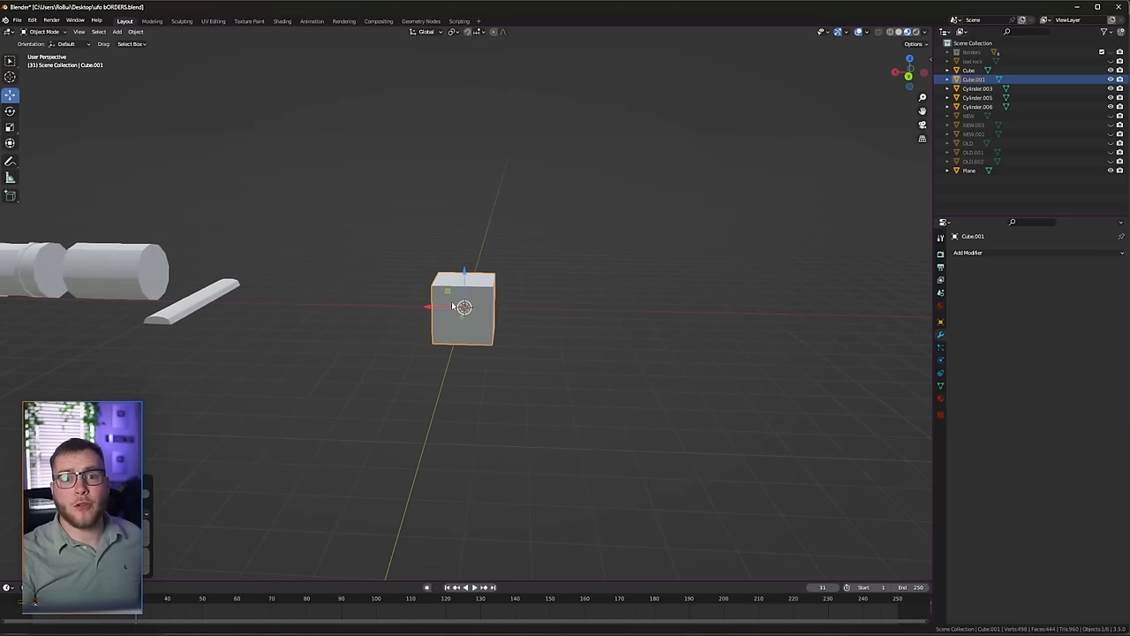
# Shrink the new cube and build a two-post, two-rail fence beside the plank
pyautogui.press('s')
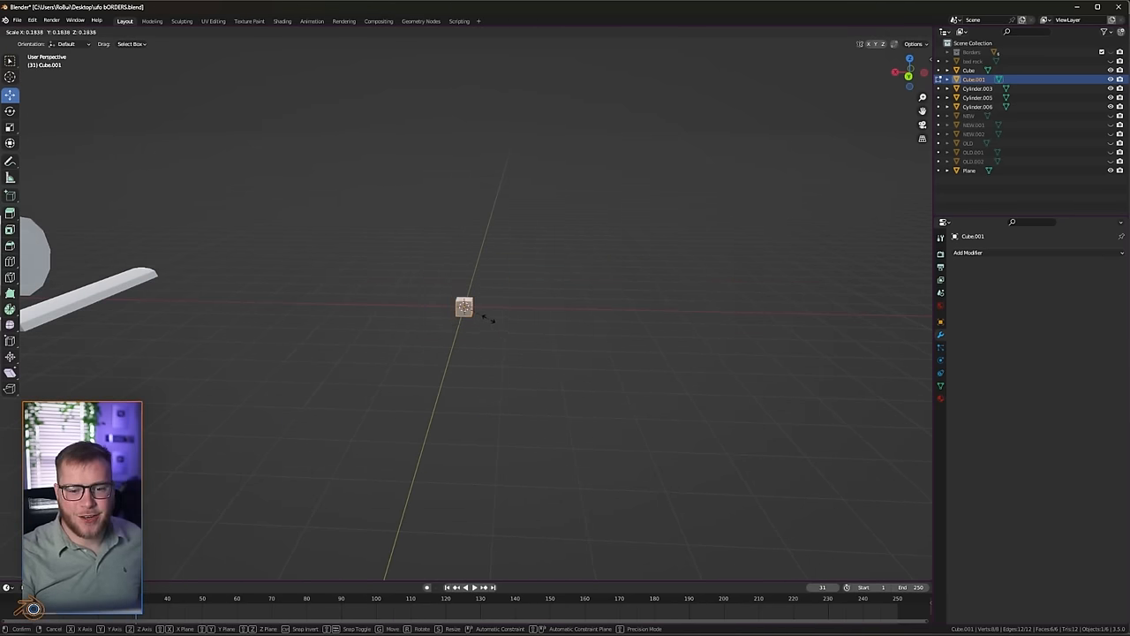
pyautogui.press('Tab')
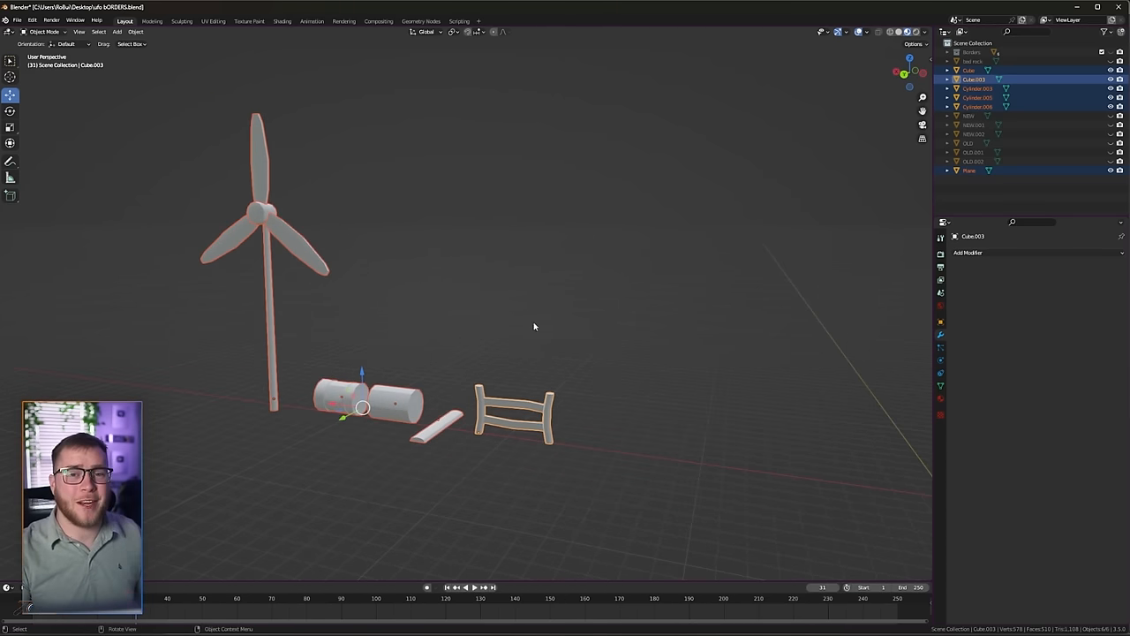
pyautogui.moveTo(528, 321)
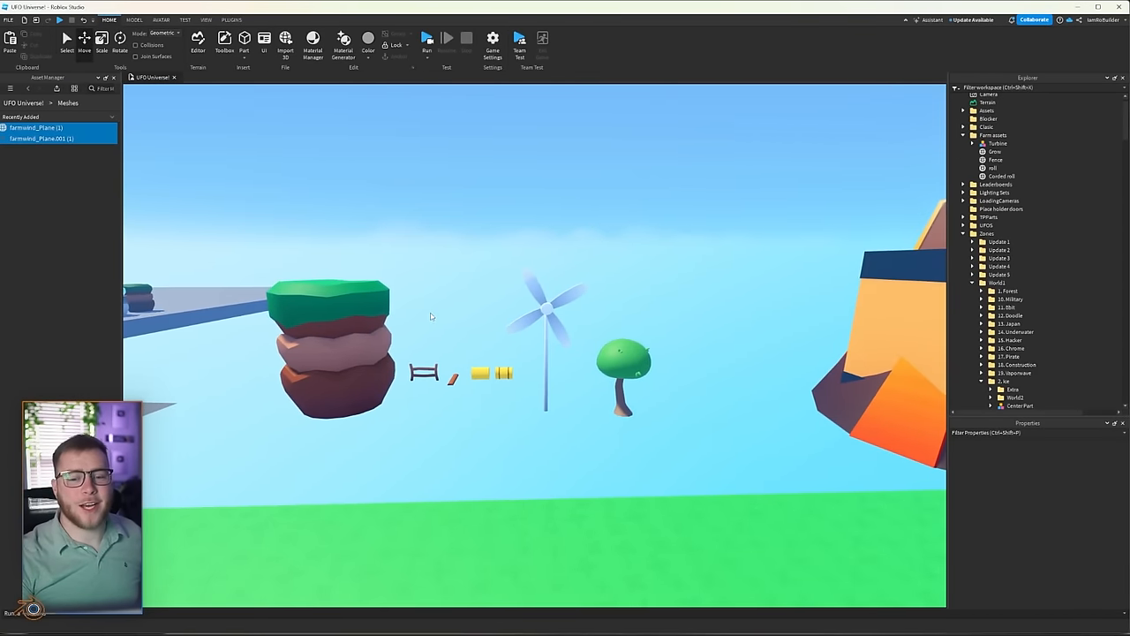
# Select the Turbine model and insert a new script into its blade mesh part
pyautogui.click(544, 310)
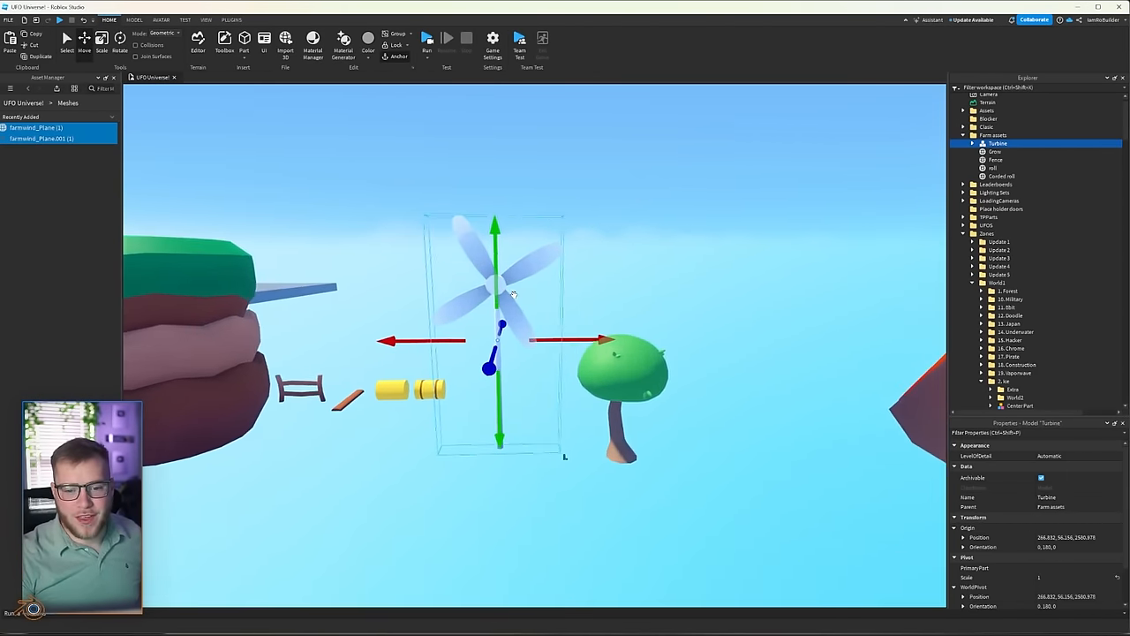
pyautogui.rightClick(1029, 152)
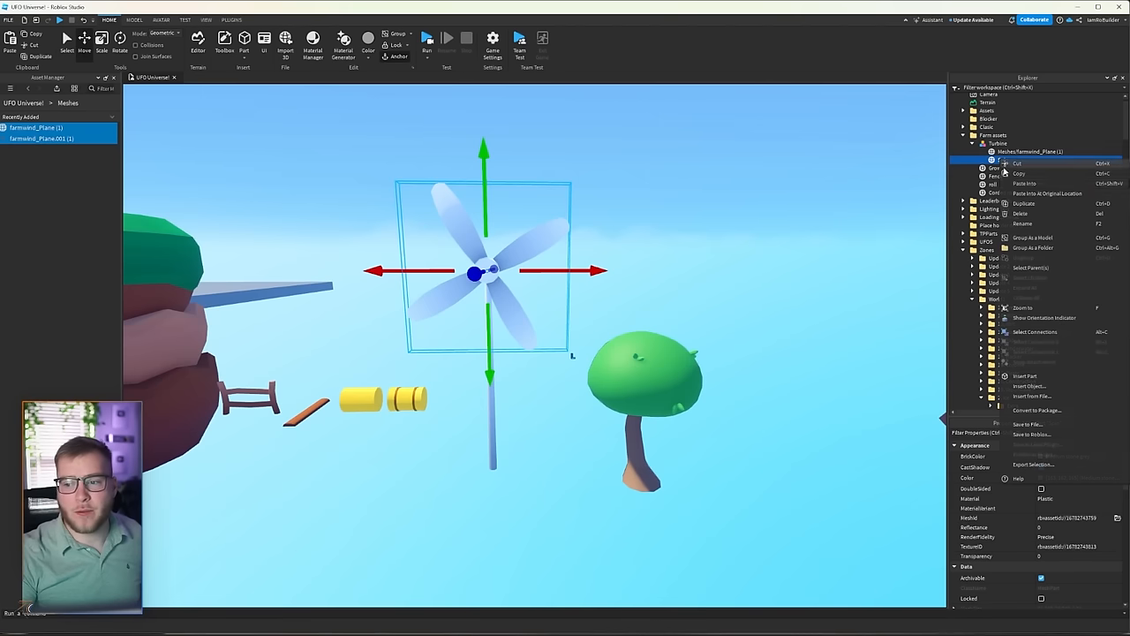
pyautogui.click(1030, 385)
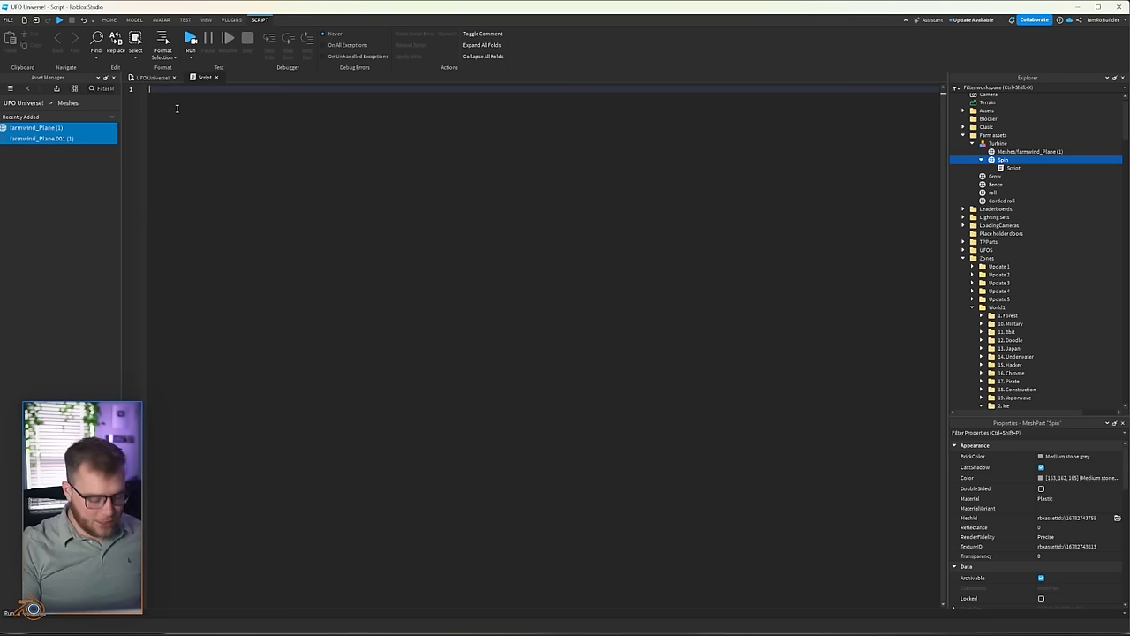
# Start the blade rotation script by typing 'local' variable declarations
pyautogui.write('local')
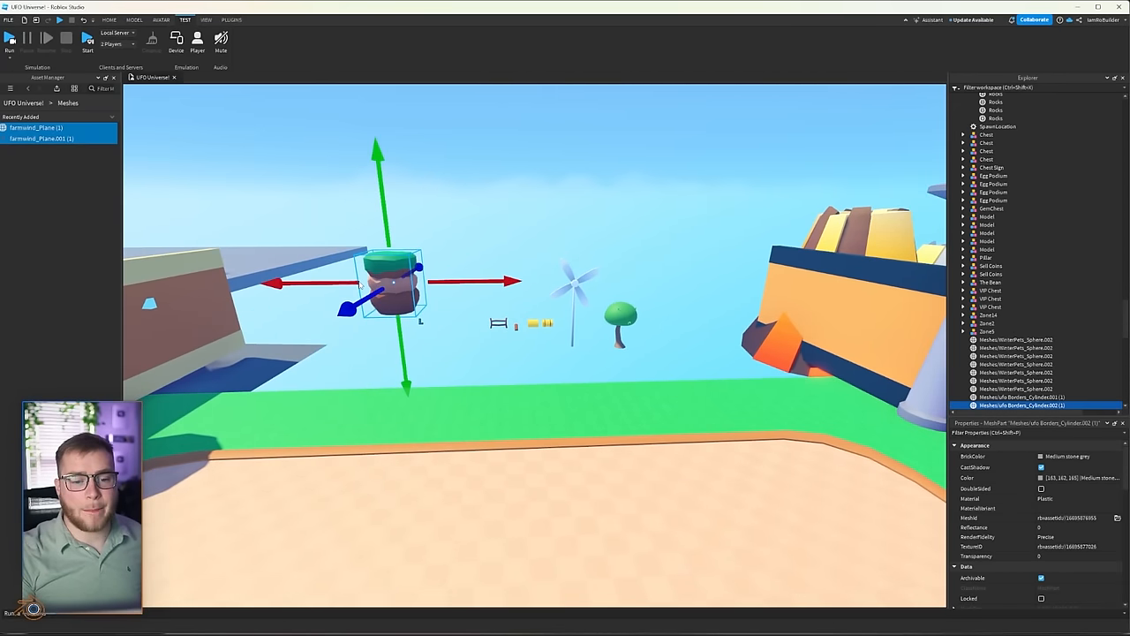
pyautogui.moveTo(574, 224)
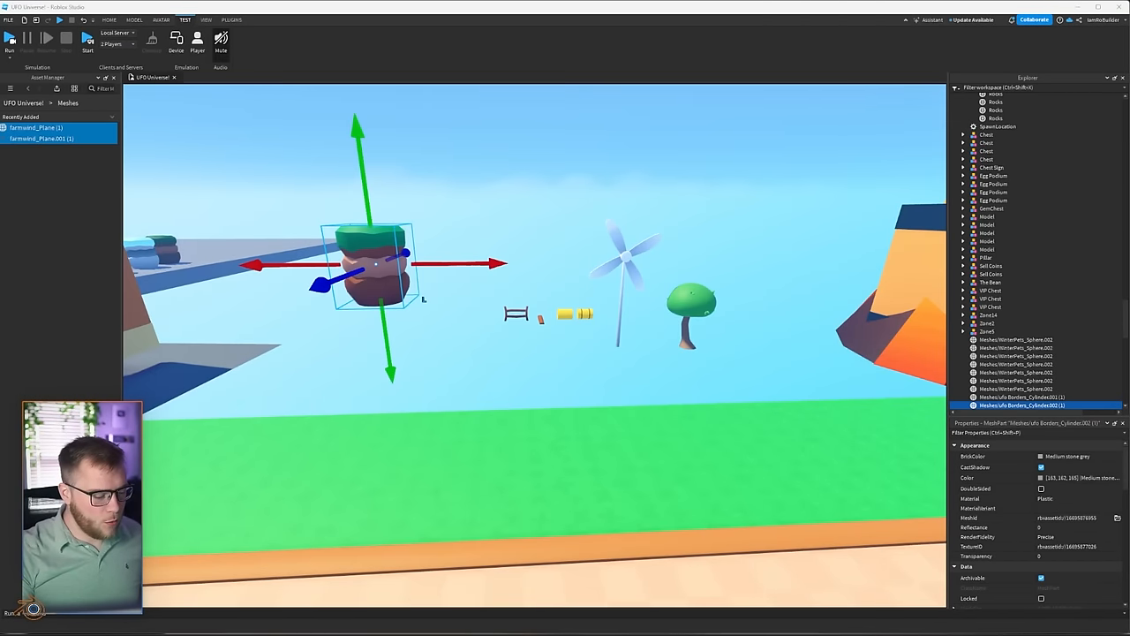
pyautogui.moveTo(407, 558)
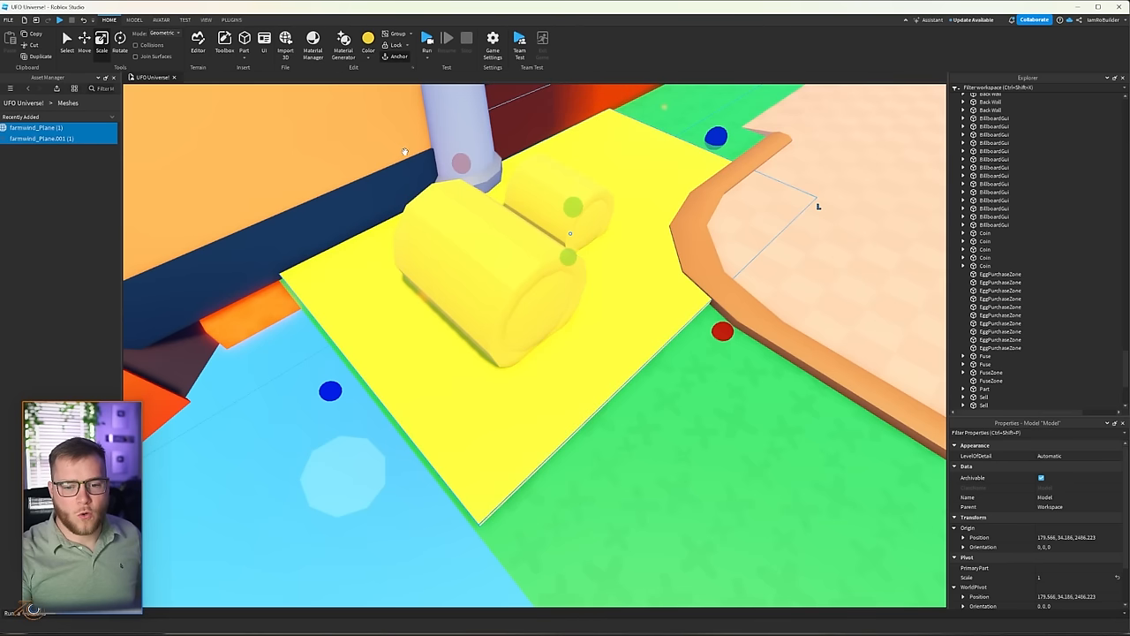
# Select the yellow pad under the hay bales and position the fence piece nearby
pyautogui.click(368, 40)
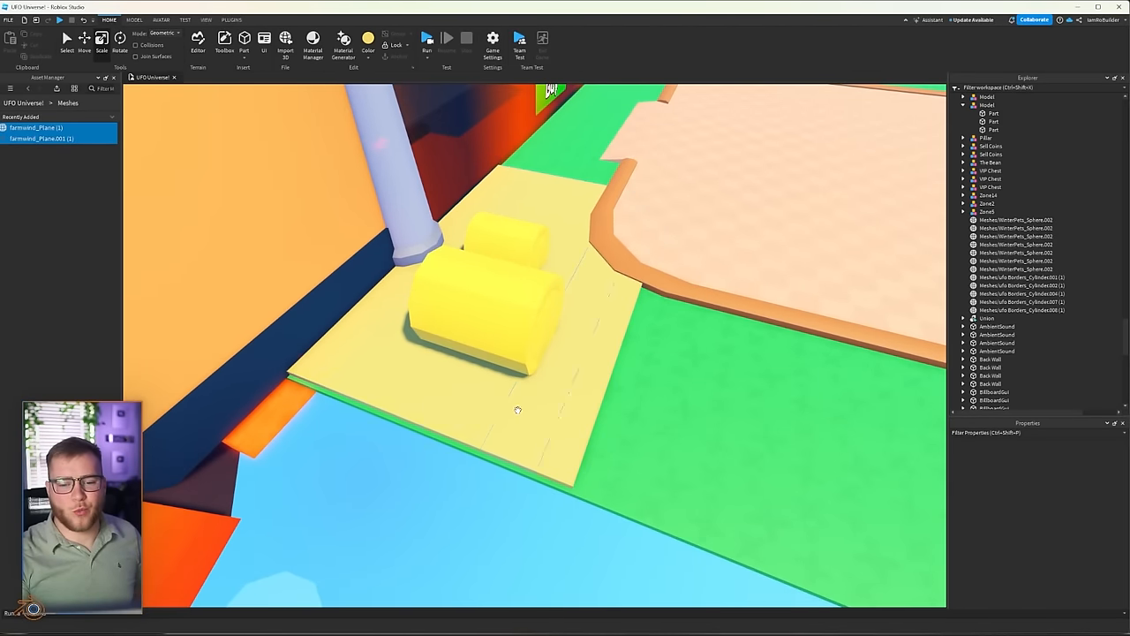
pyautogui.click(231, 20)
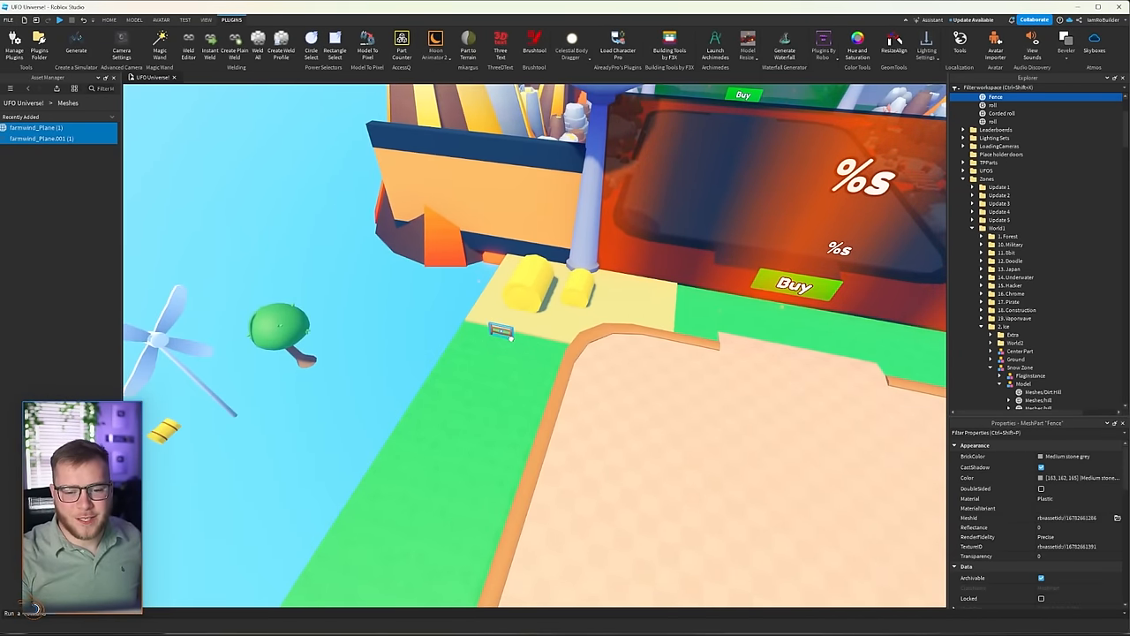
pyautogui.click(134, 19)
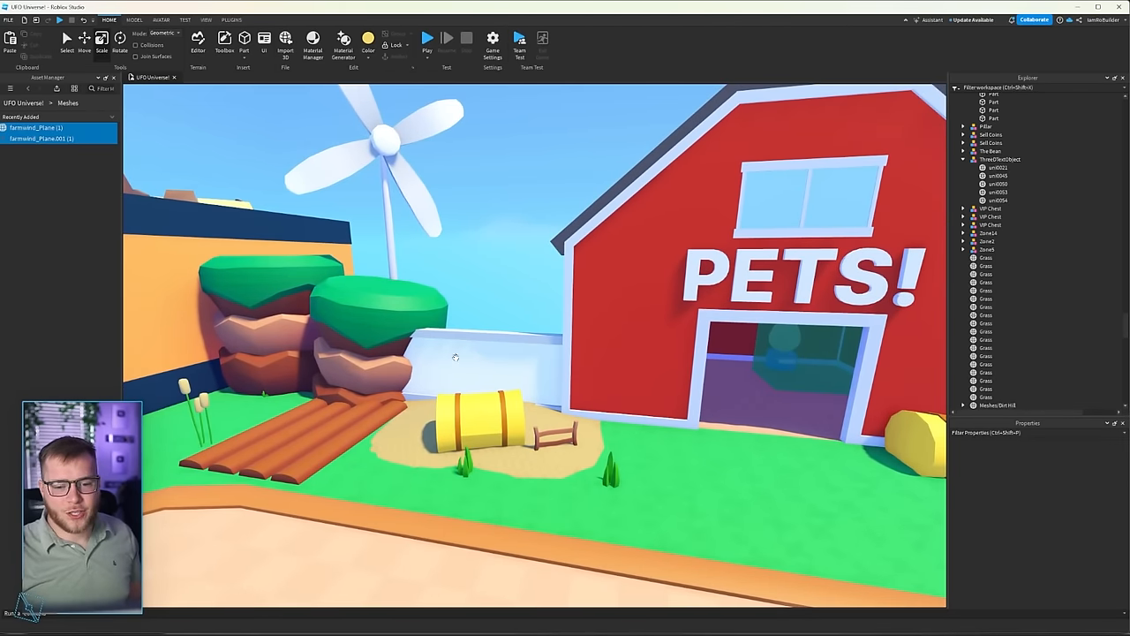
pyautogui.click(376, 316)
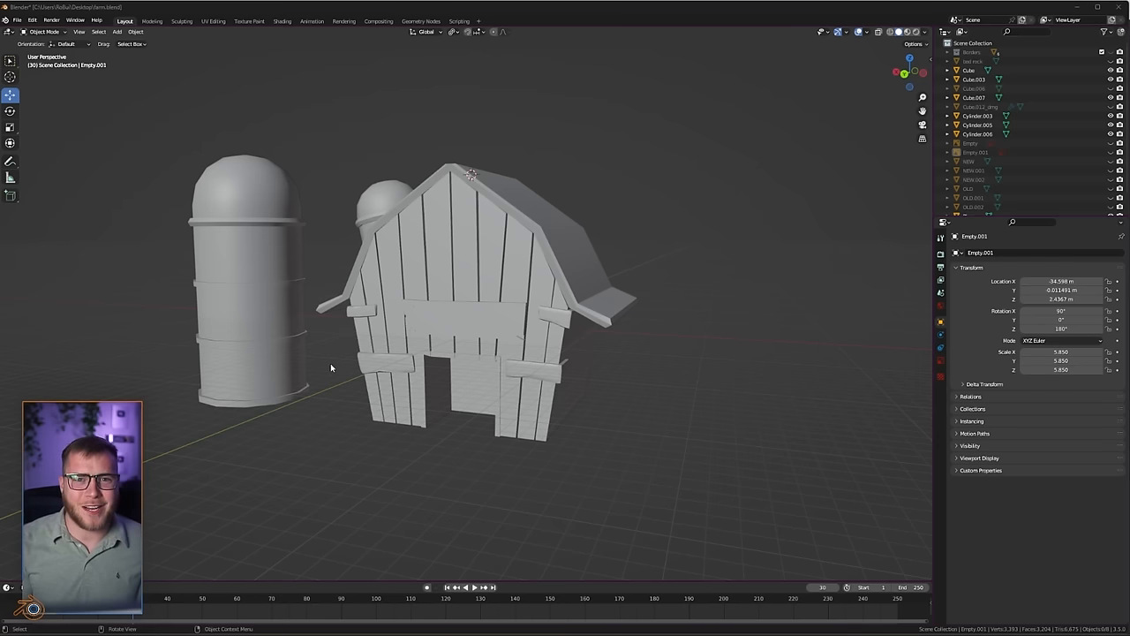
pyautogui.moveTo(465, 339)
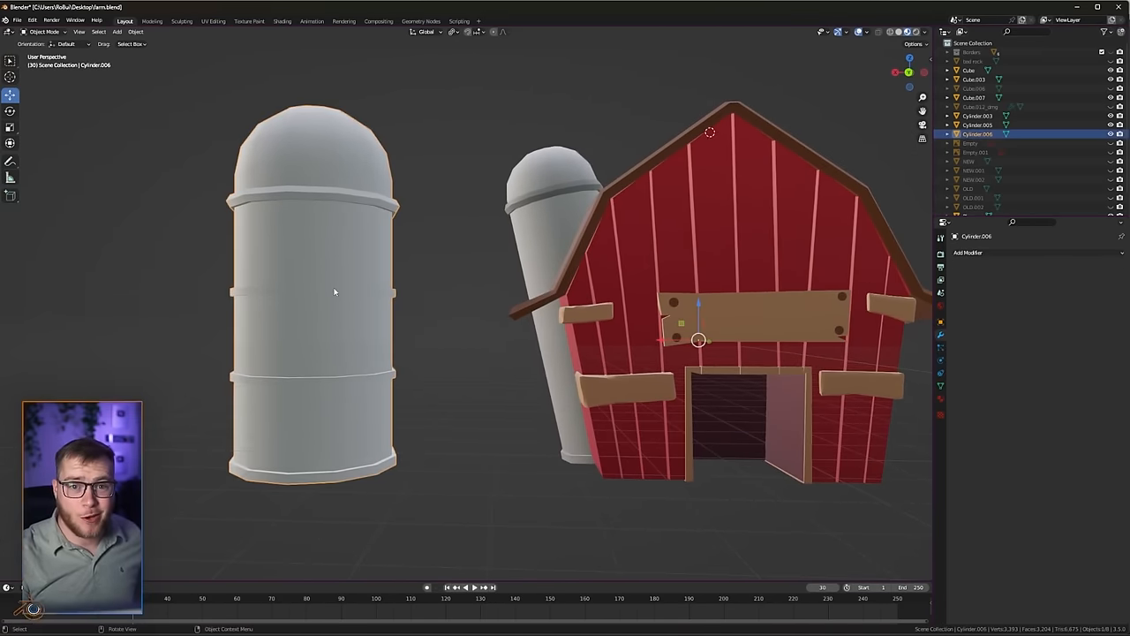
# Show the silo beside the colour palette and move its face UVs onto swatches
pyautogui.click(213, 20)
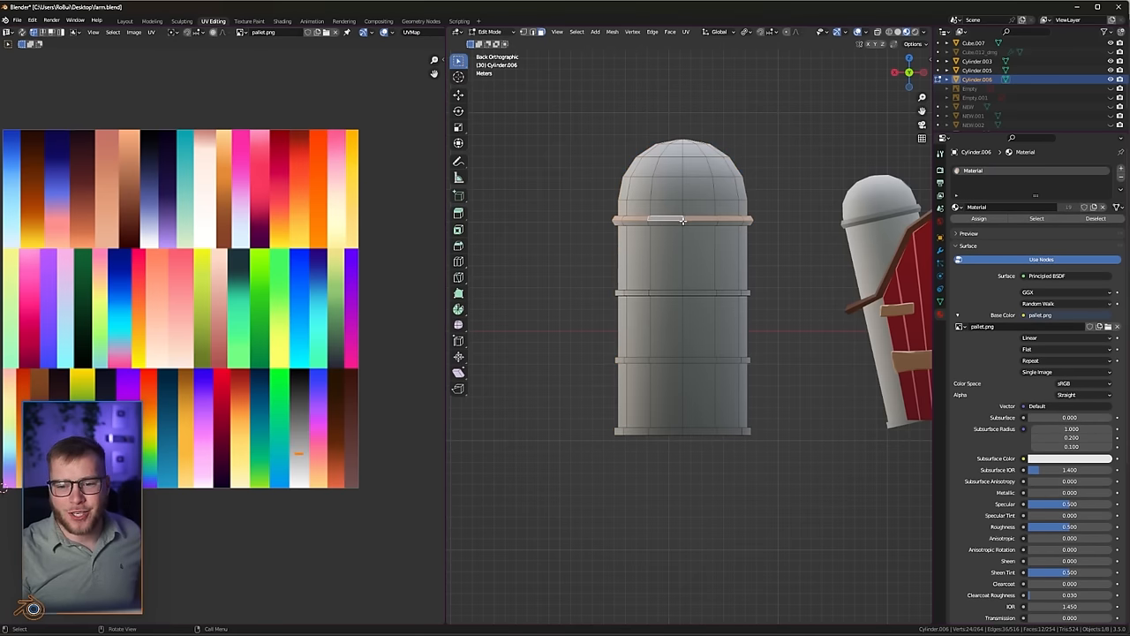
pyautogui.click(685, 292)
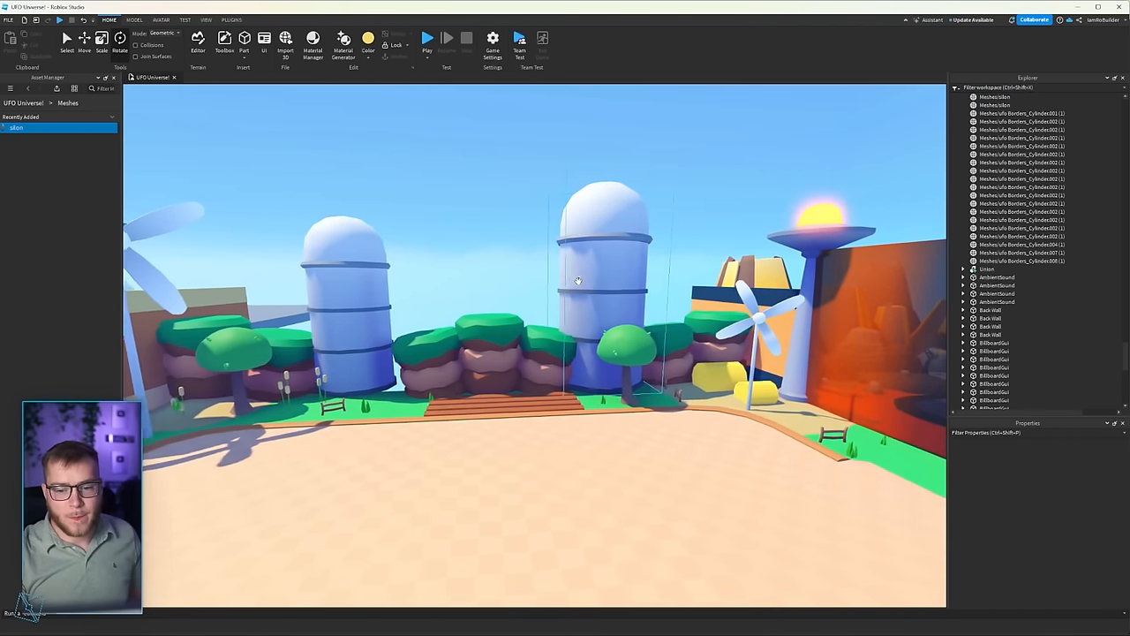
# Drag the left silo into place behind the dirt hills near the barn
pyautogui.click(499, 354)
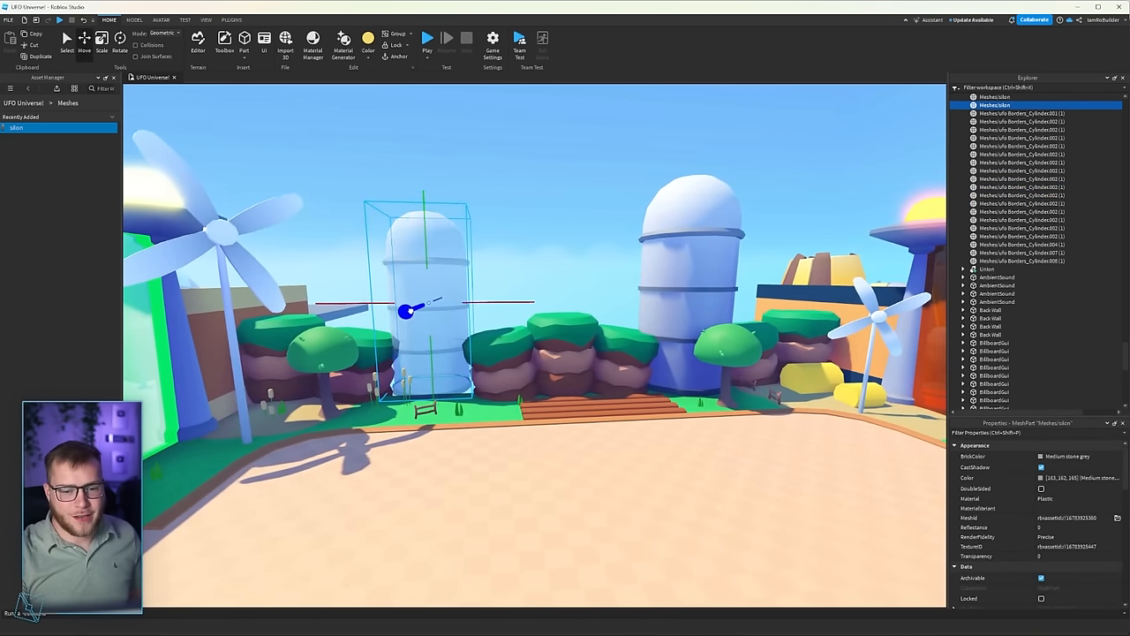
pyautogui.moveTo(411, 311); pyautogui.dragTo(473, 303)
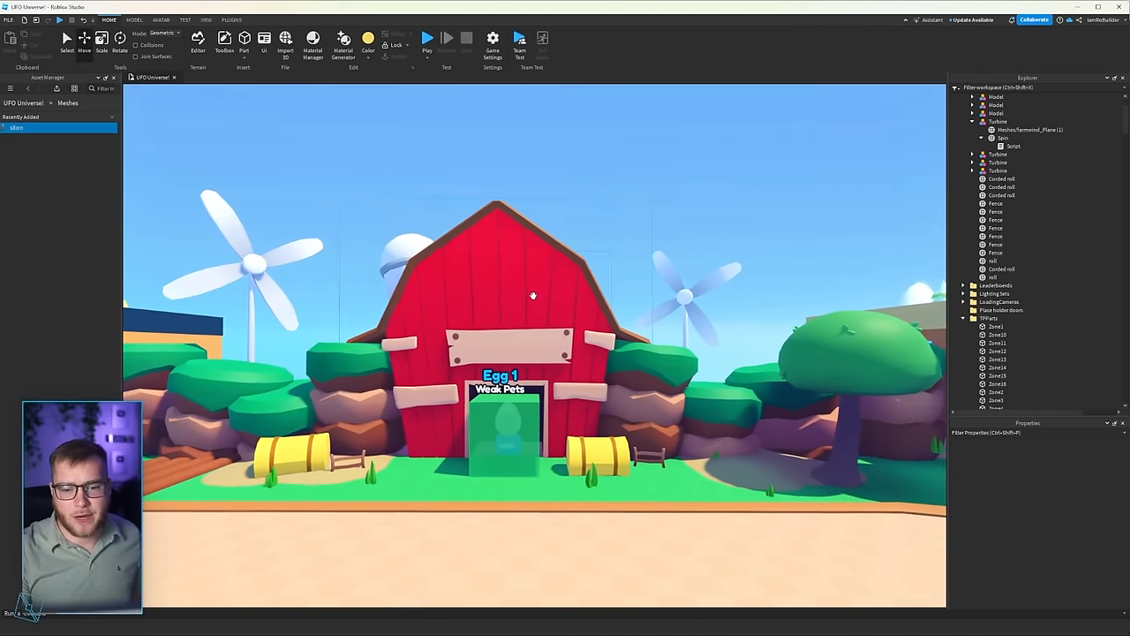
pyautogui.click(232, 19)
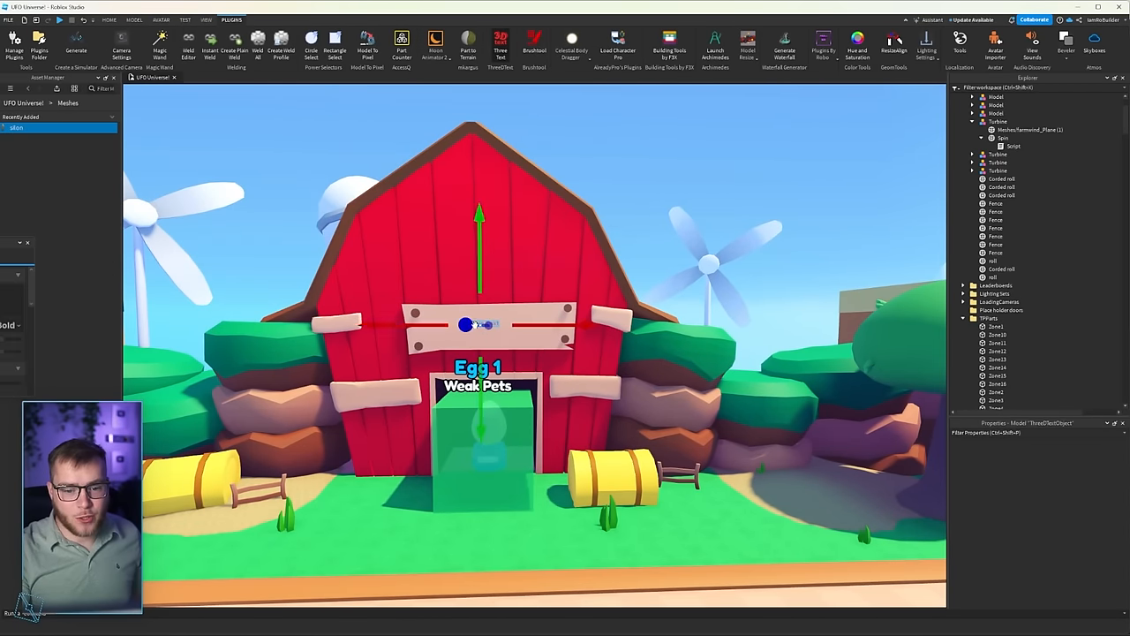
# Open the installed ThreeDText plugin to create 'PETS' text for the barn sign
pyautogui.click(501, 43)
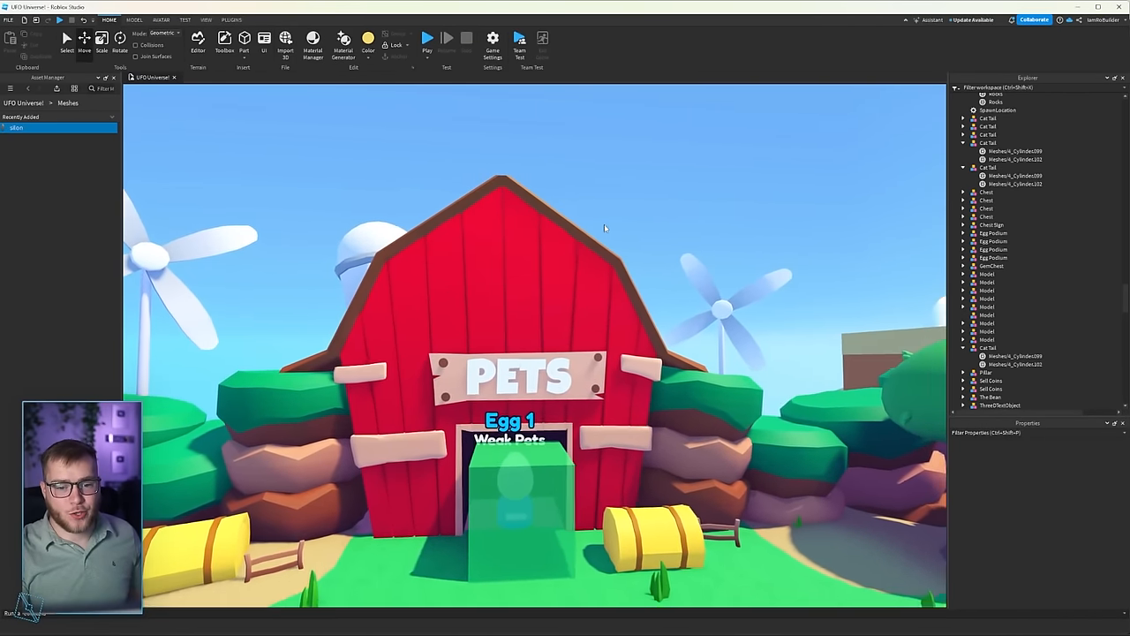
pyautogui.click(230, 19)
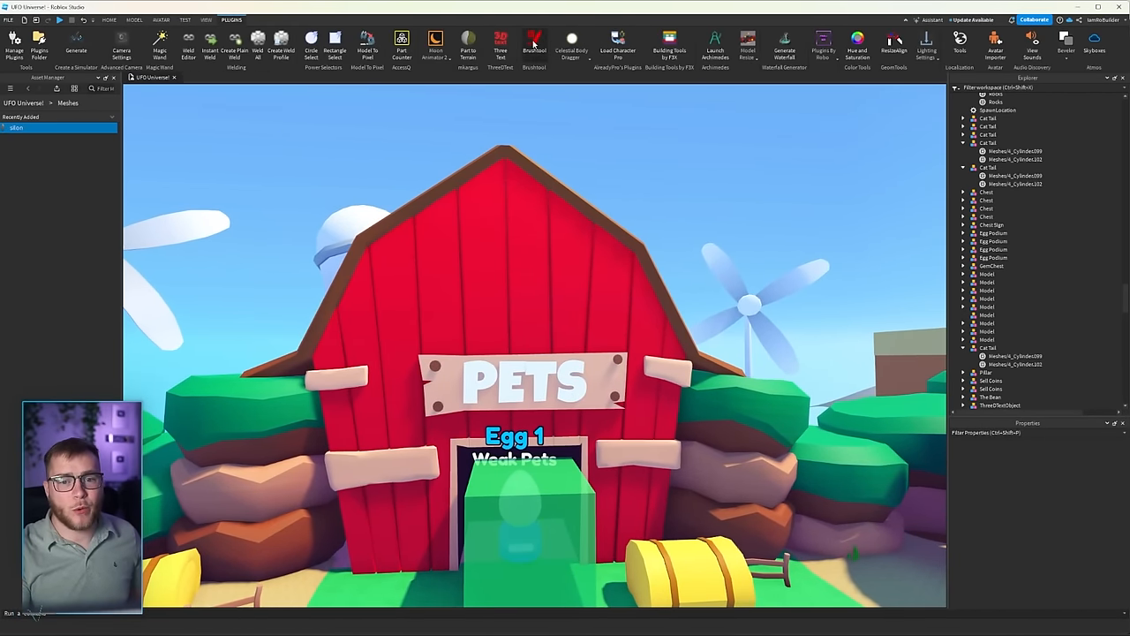
# Generate large 'FARM' 3D text above the barn sign and set the PETS letters to Brown
pyautogui.click(535, 44)
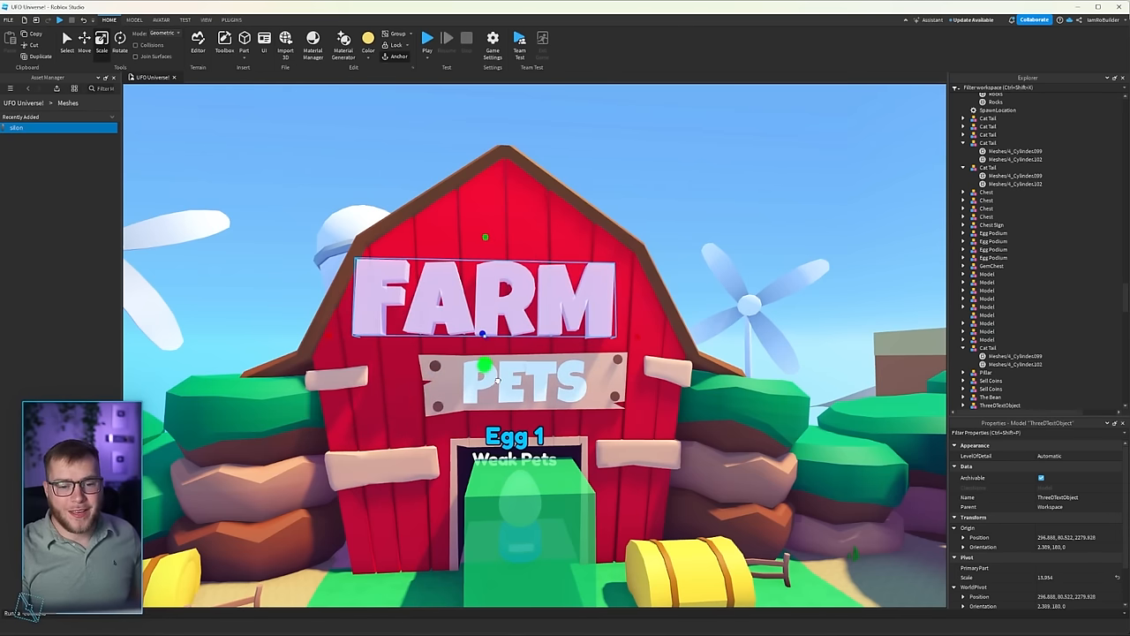
pyautogui.click(483, 301)
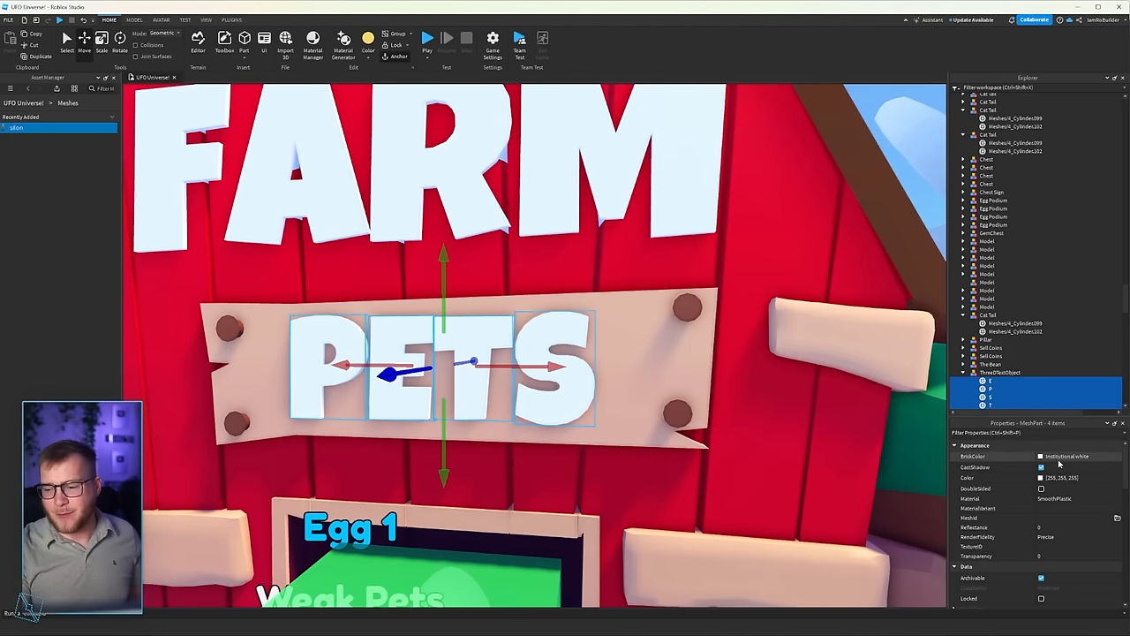
pyautogui.click(1066, 455)
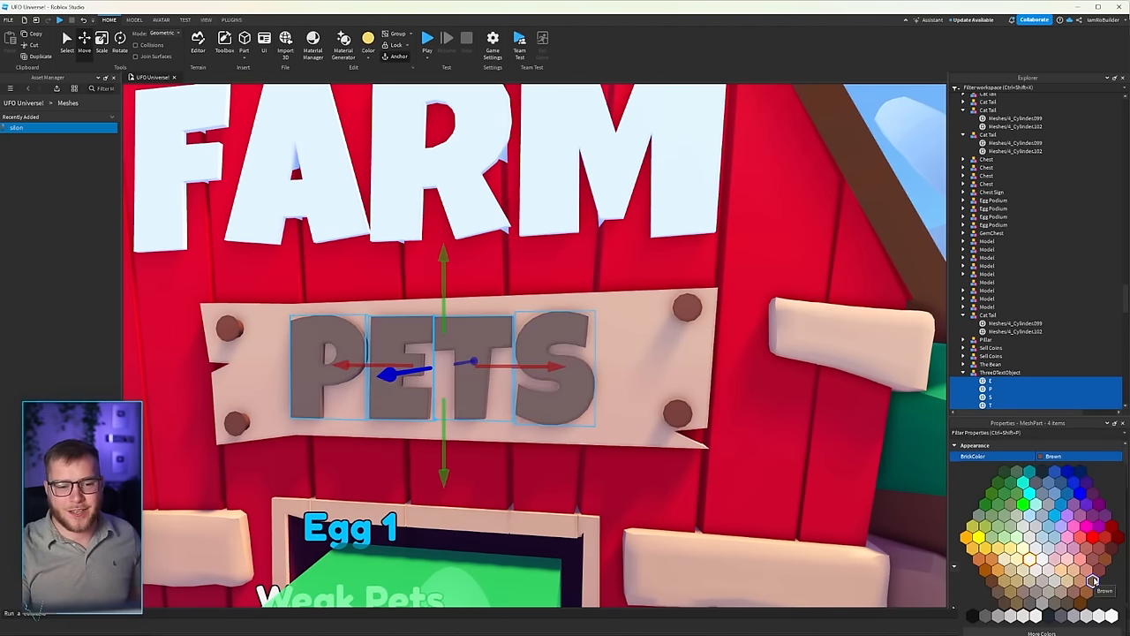